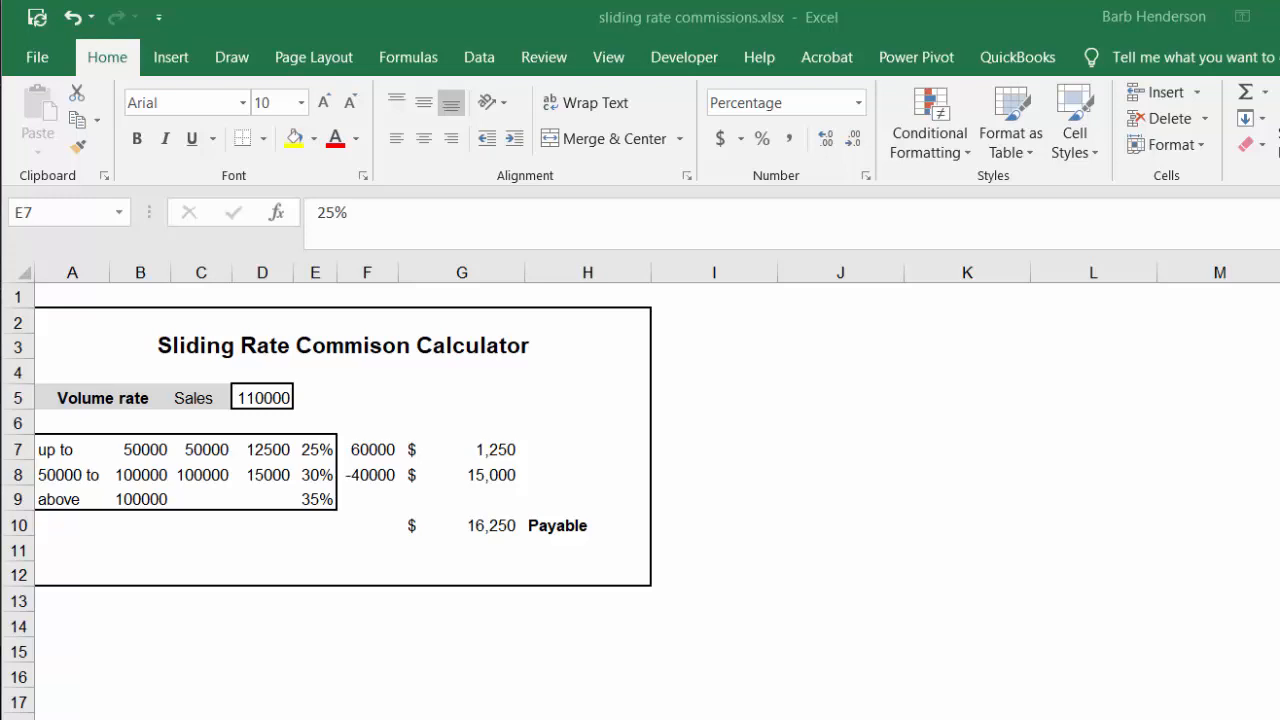
mouse_move(772, 614)
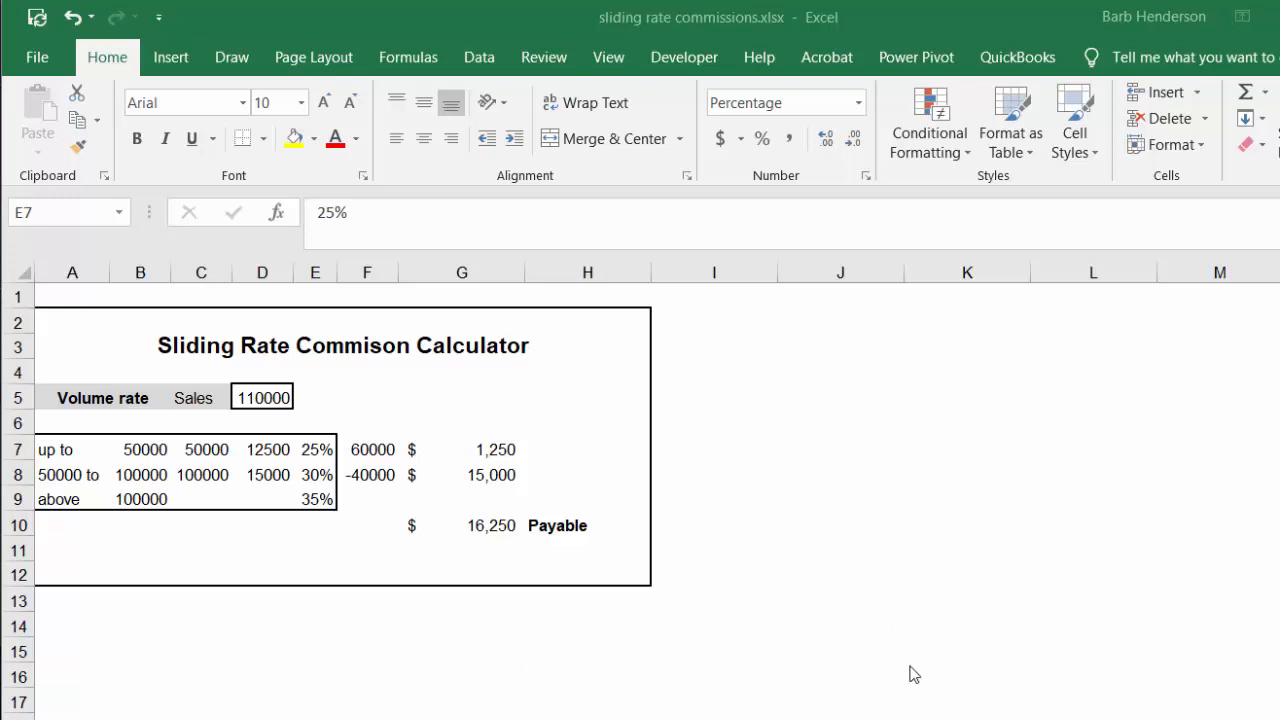
mouse_move(736, 388)
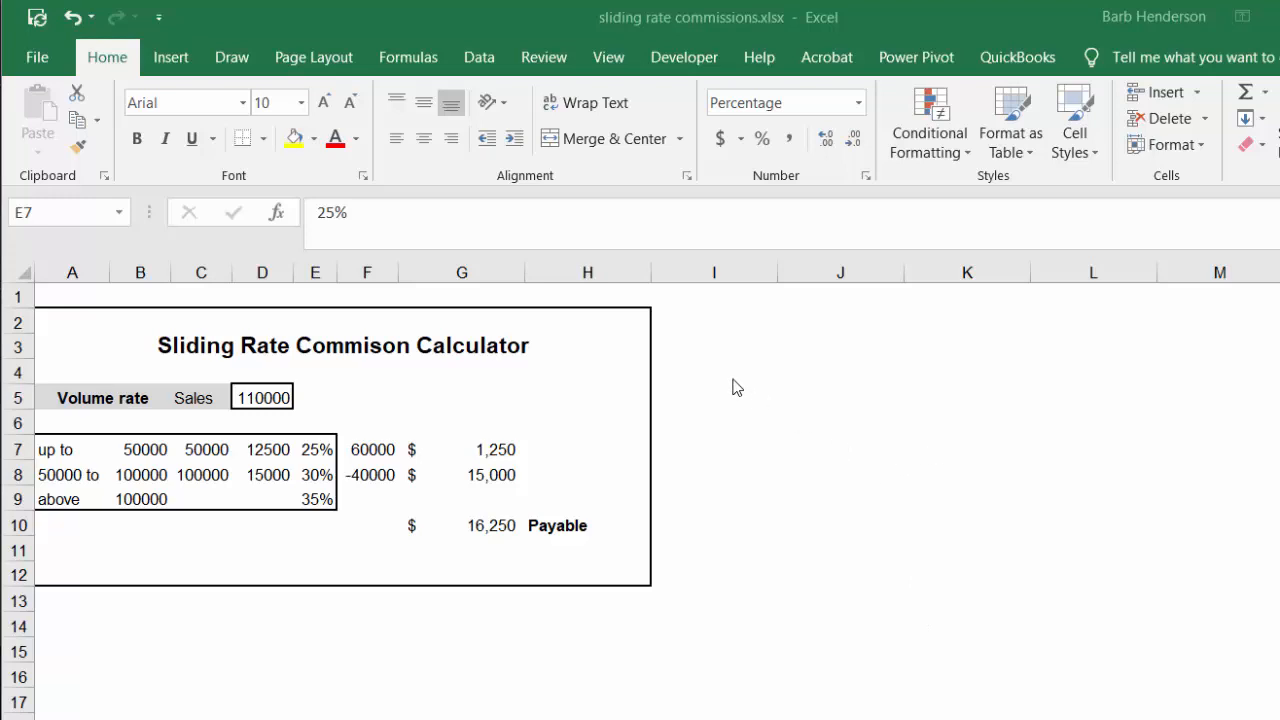
mouse_move(504, 436)
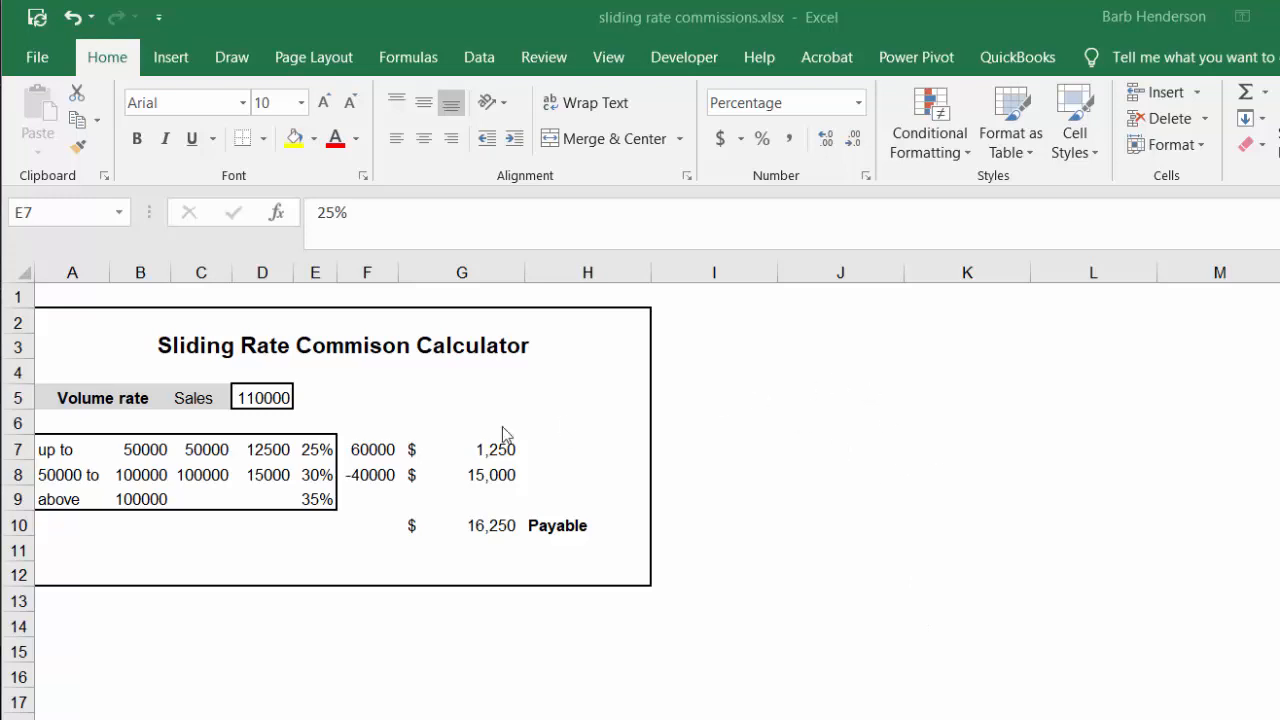
mouse_move(320, 528)
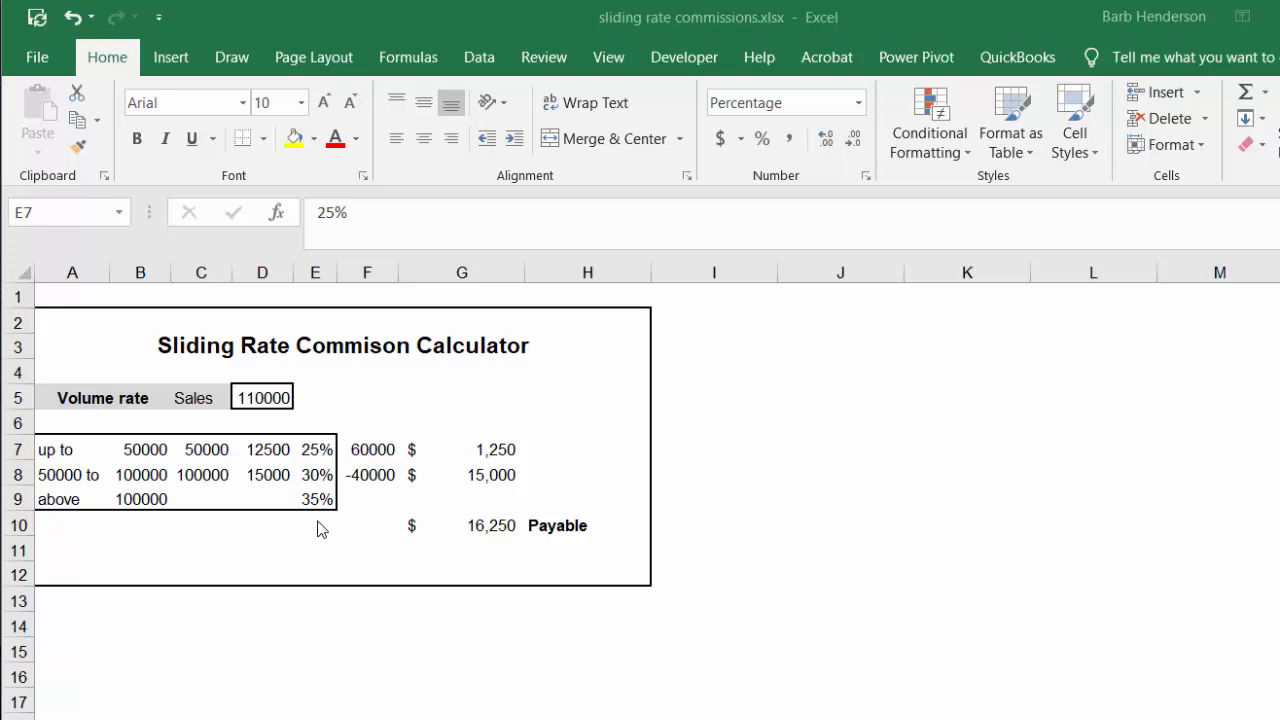
mouse_move(92, 464)
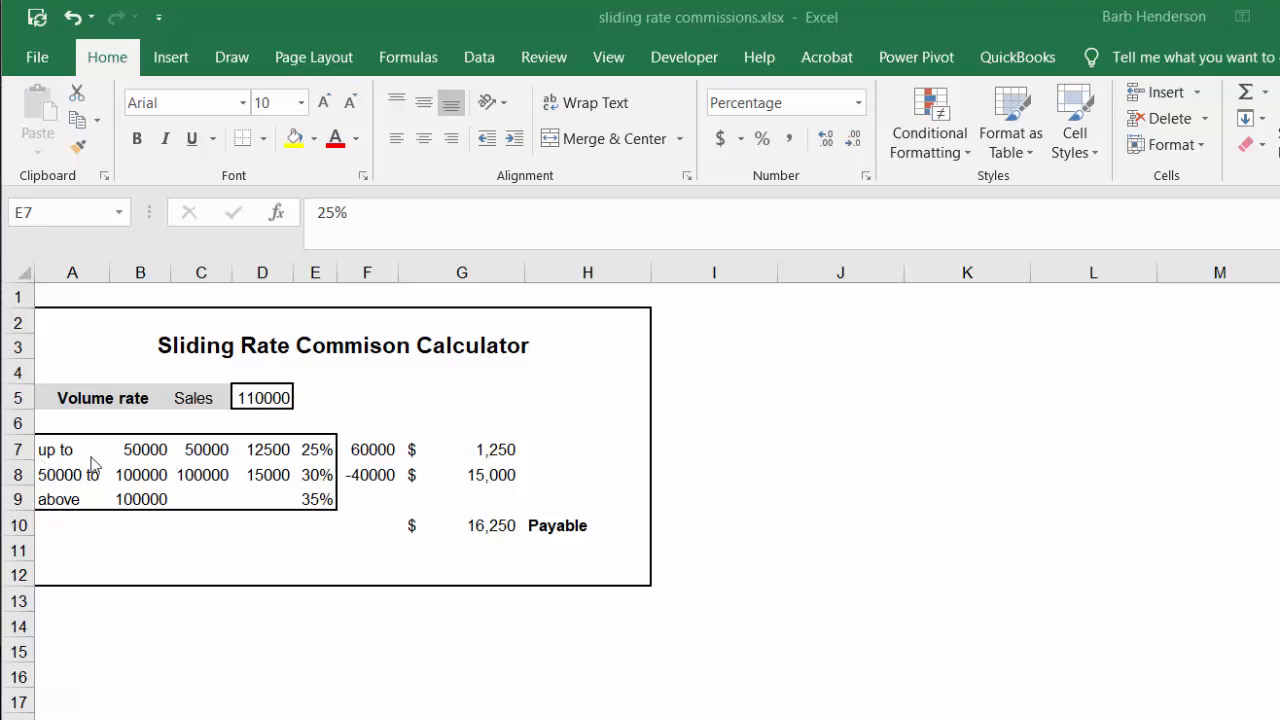
mouse_move(318, 464)
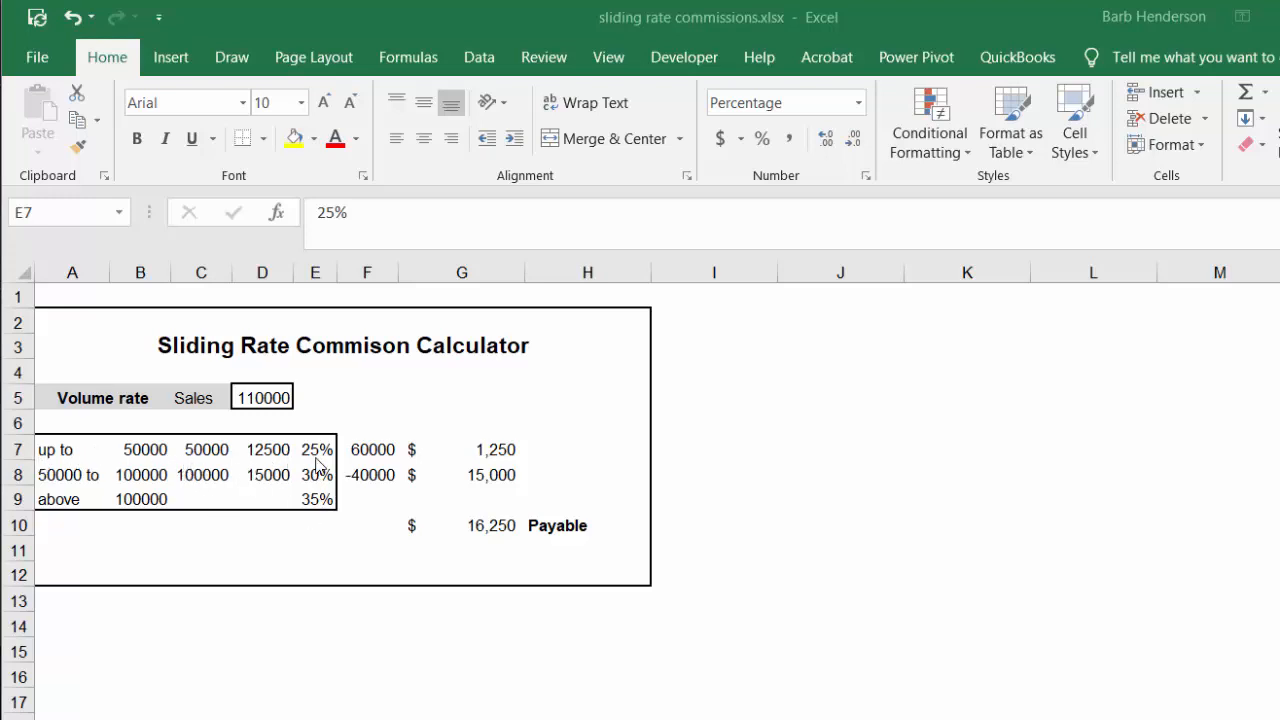
mouse_move(88, 500)
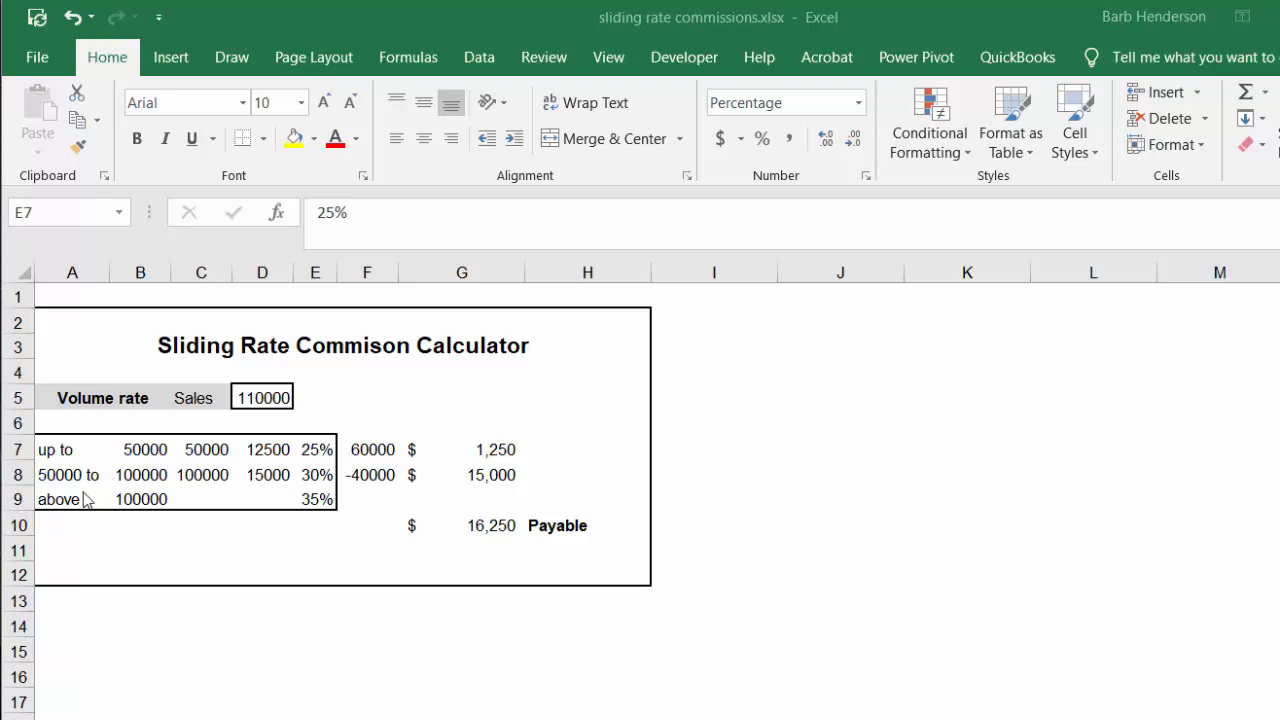
mouse_move(284, 498)
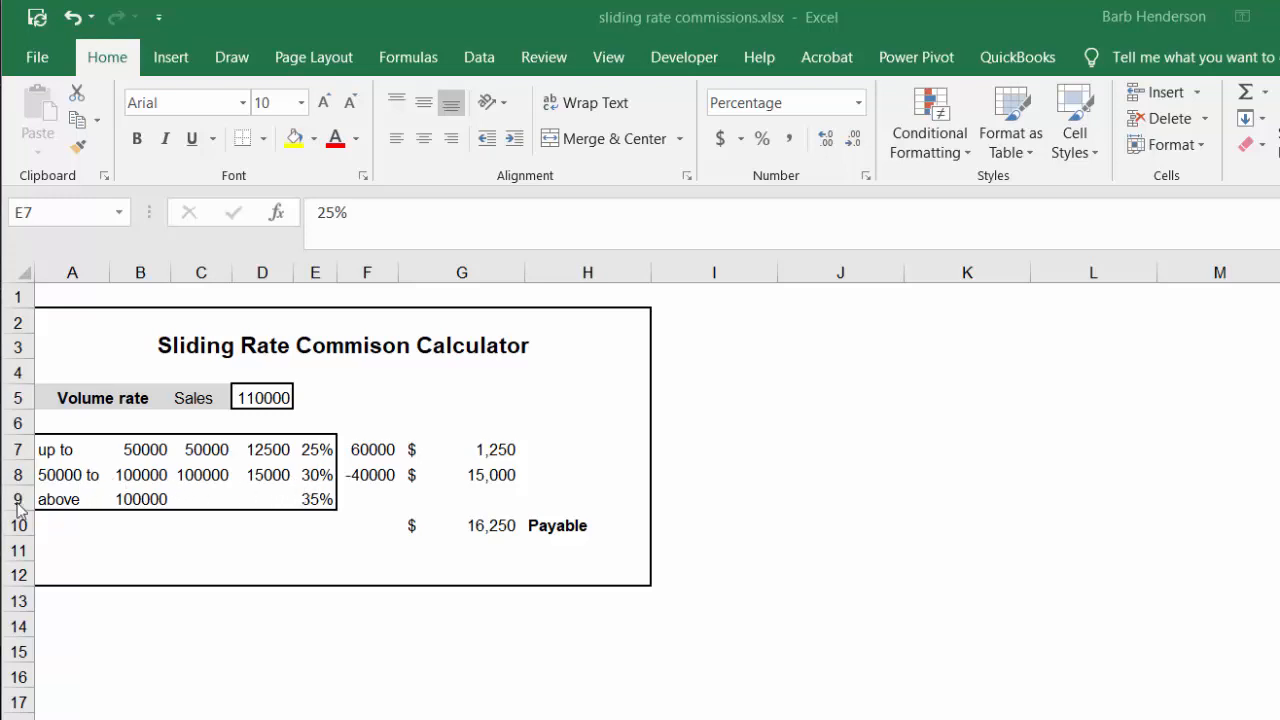
mouse_move(342, 516)
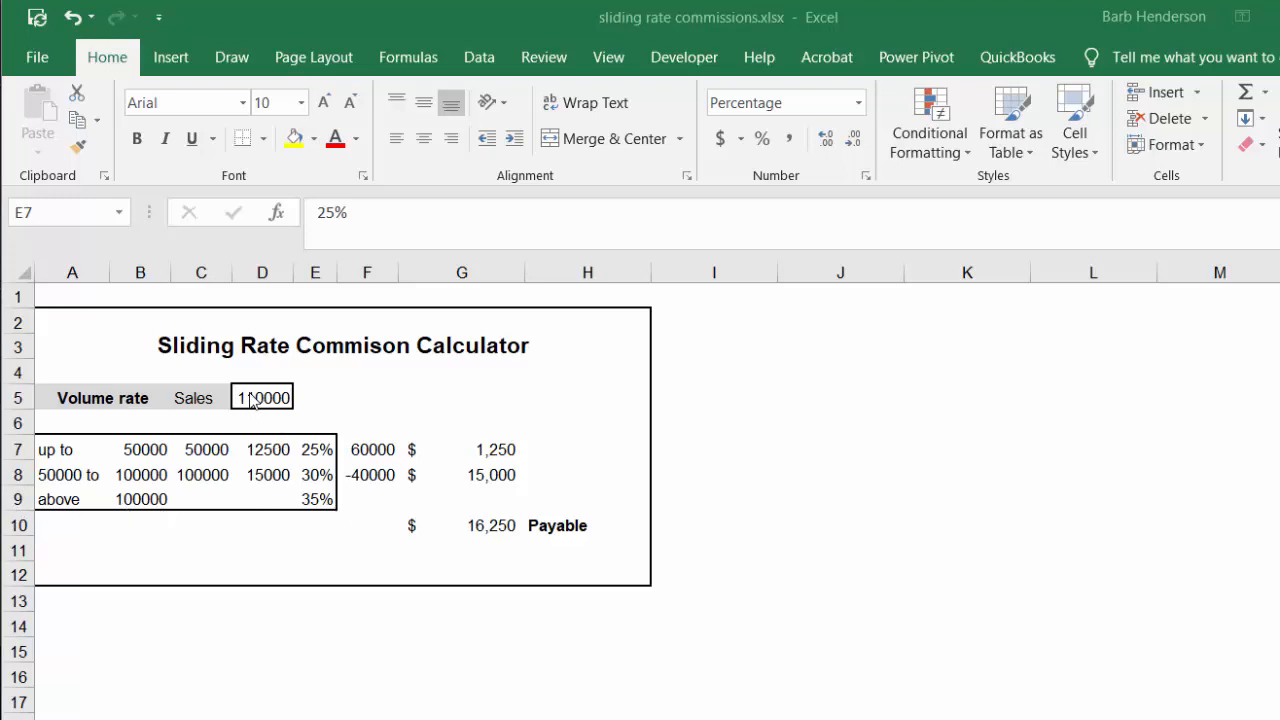
- Replace the sales amount with 350000 so commission payable recalculates to 86,250
click(262, 396)
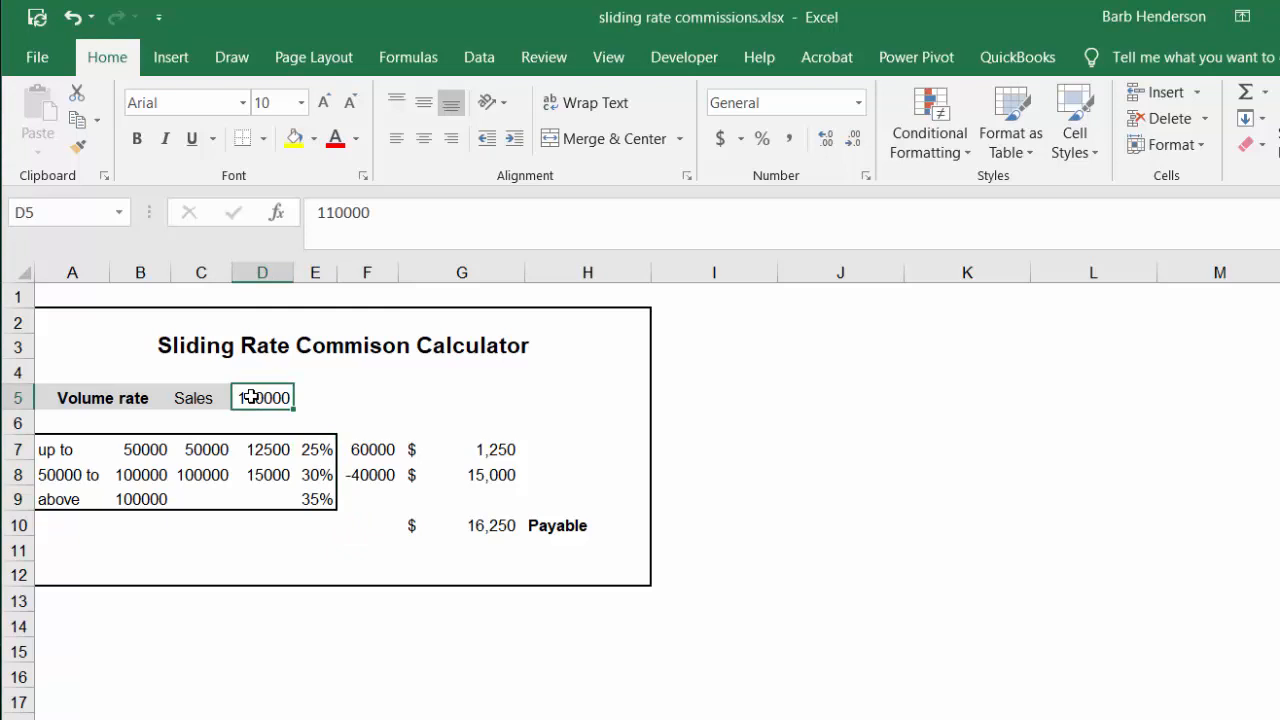
text(35)
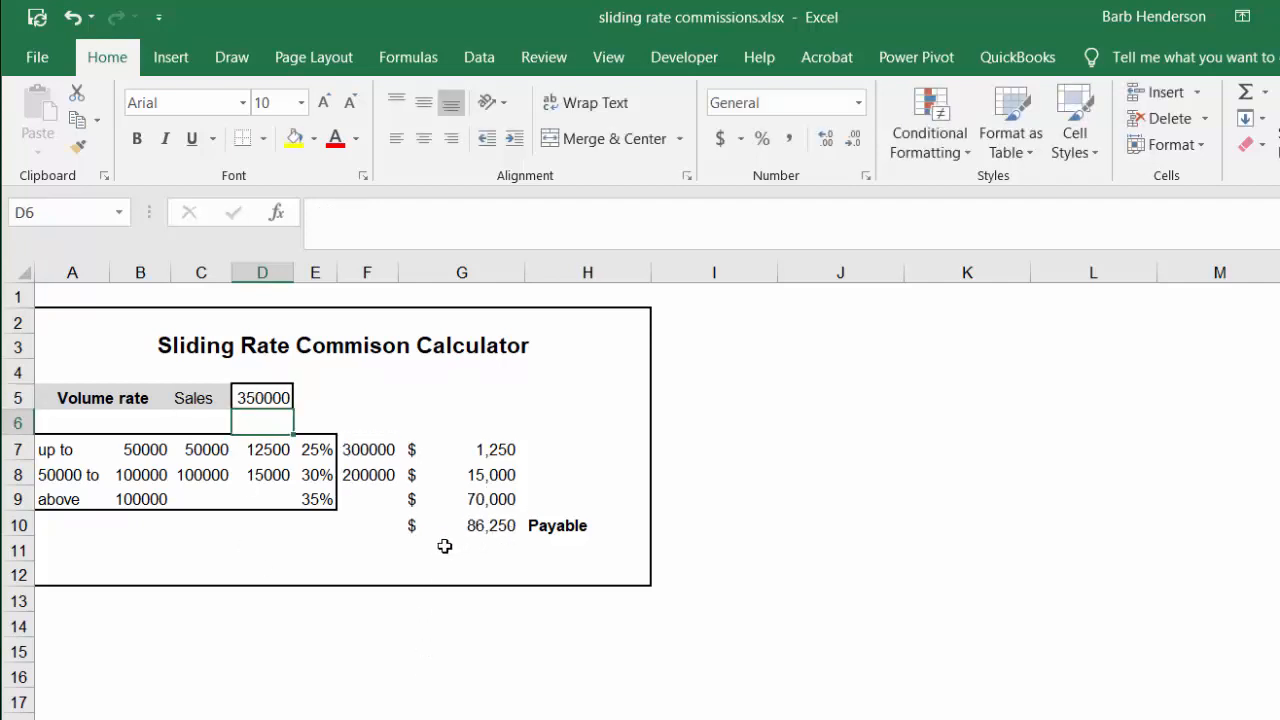
mouse_move(528, 452)
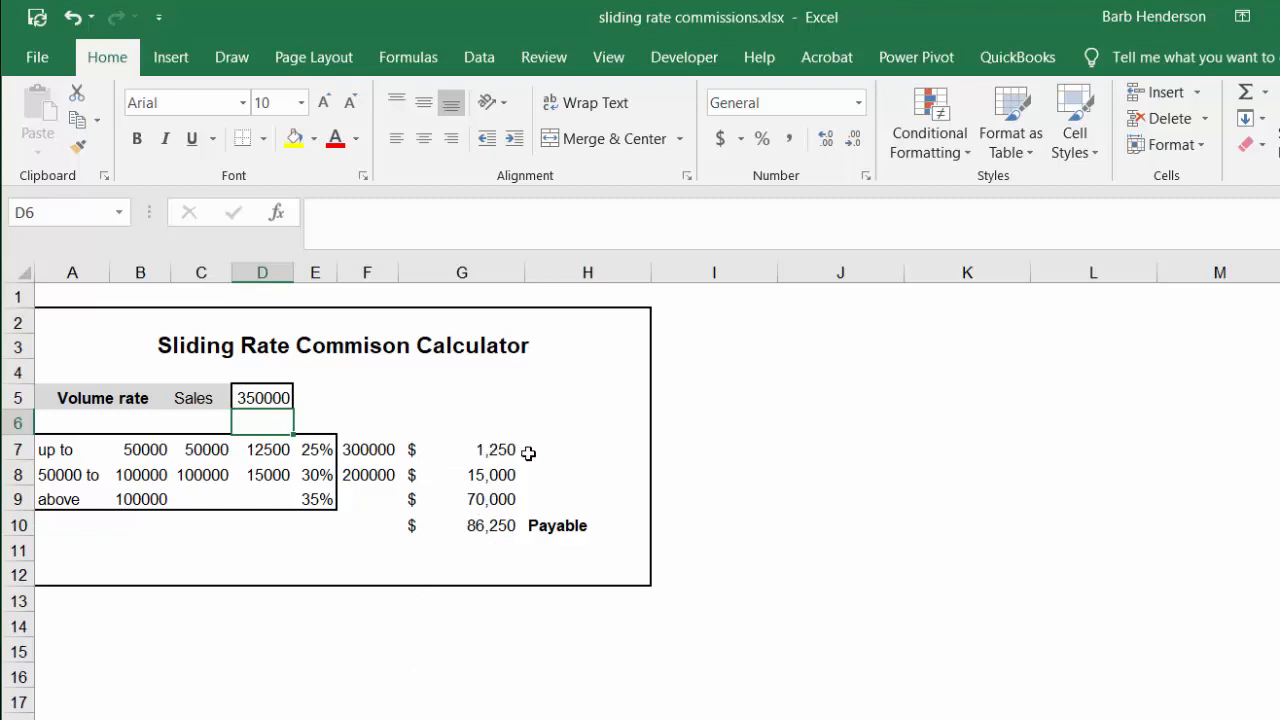
mouse_move(496, 458)
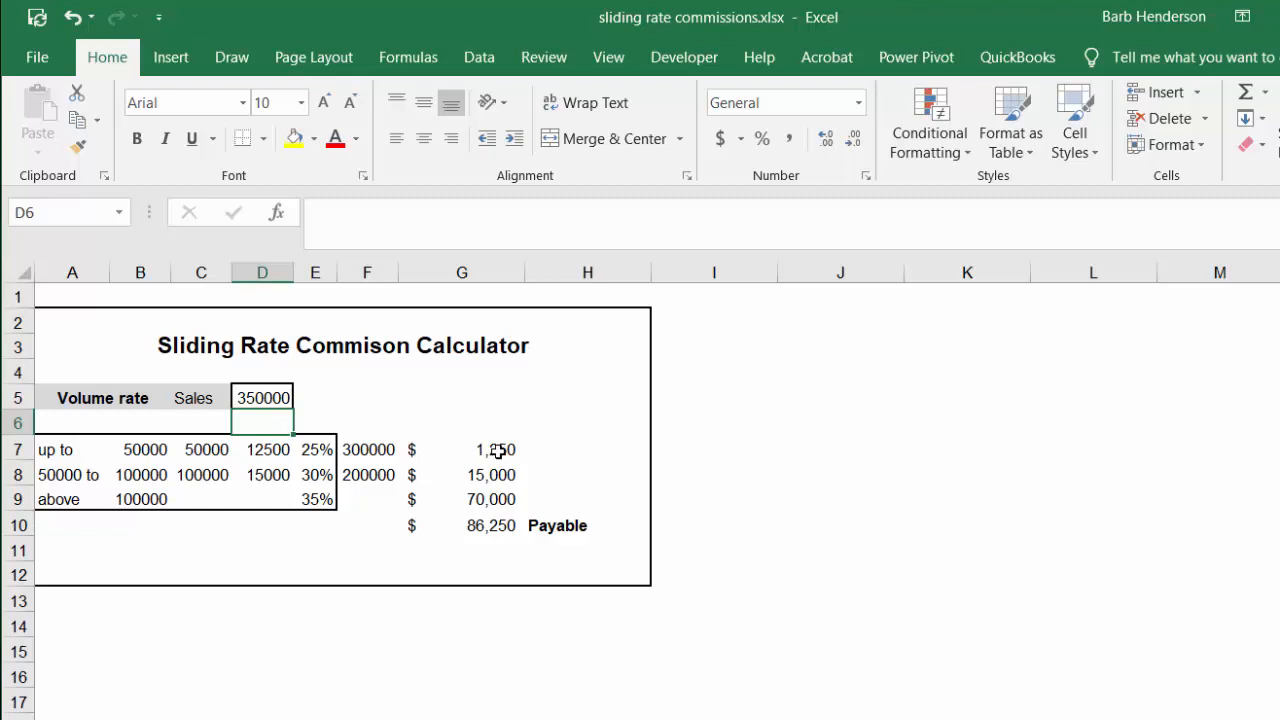
mouse_move(540, 452)
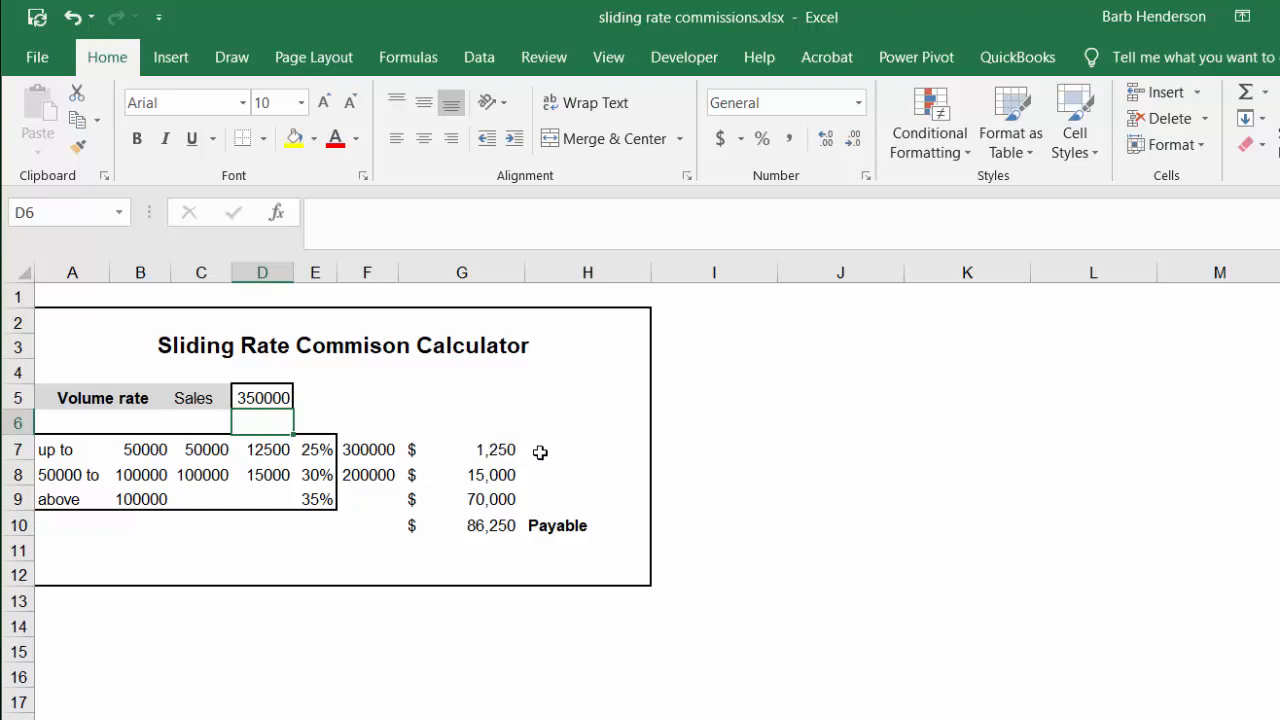
mouse_move(552, 478)
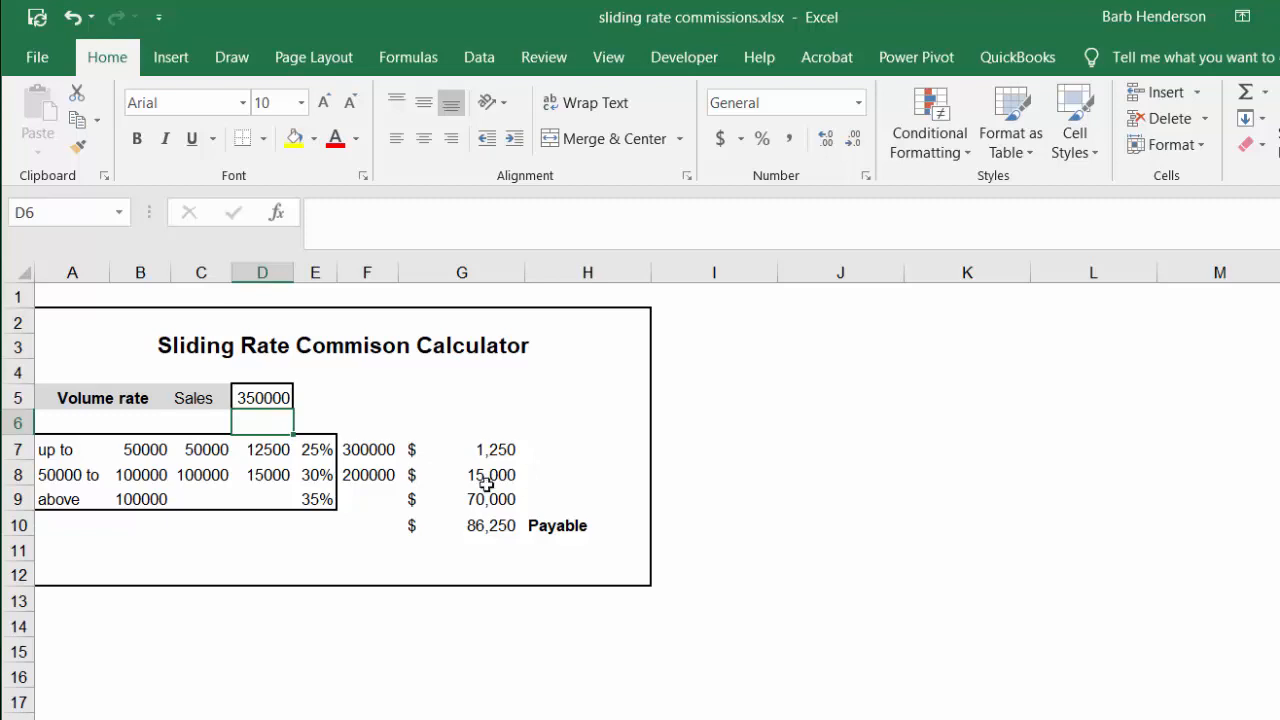
mouse_move(512, 500)
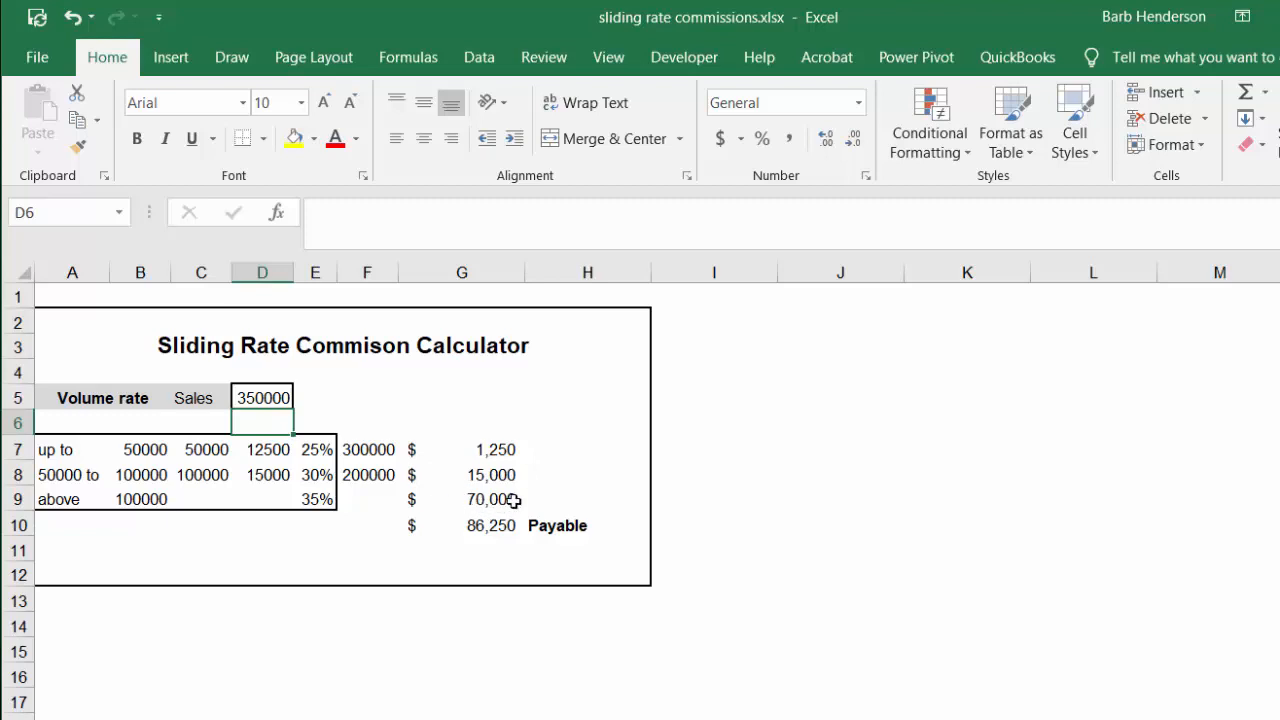
mouse_move(504, 506)
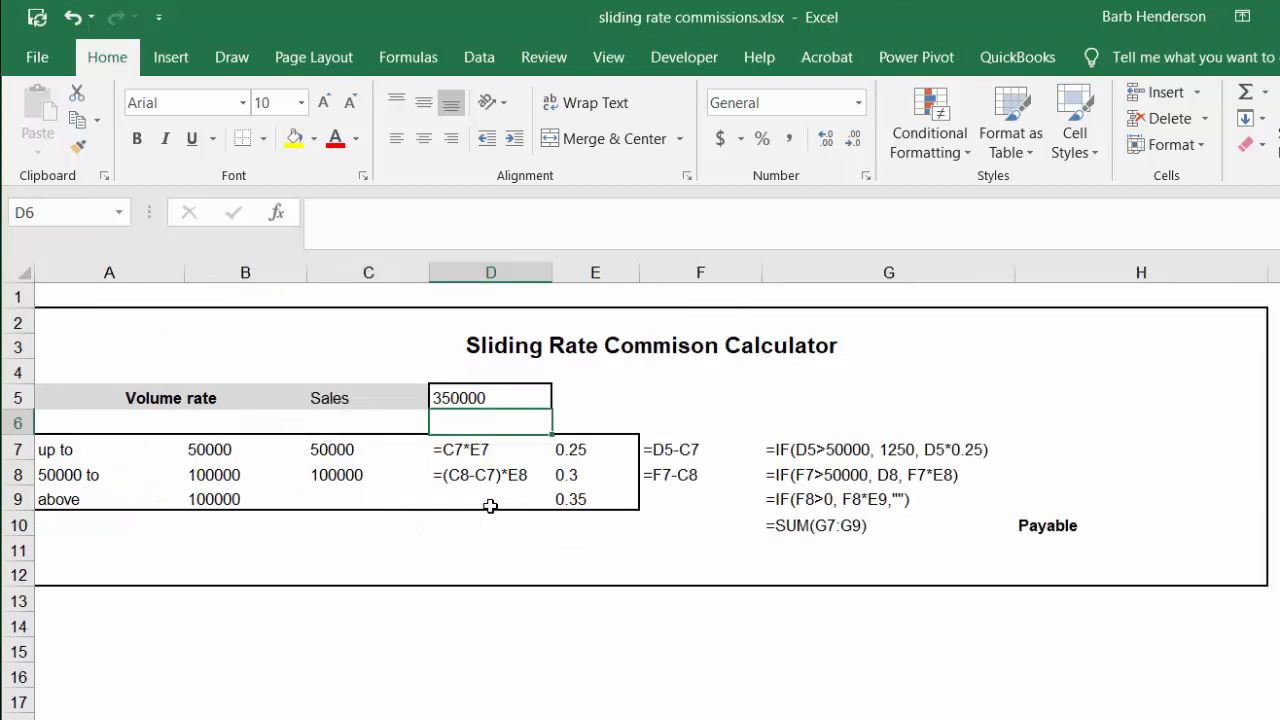
mouse_move(488, 512)
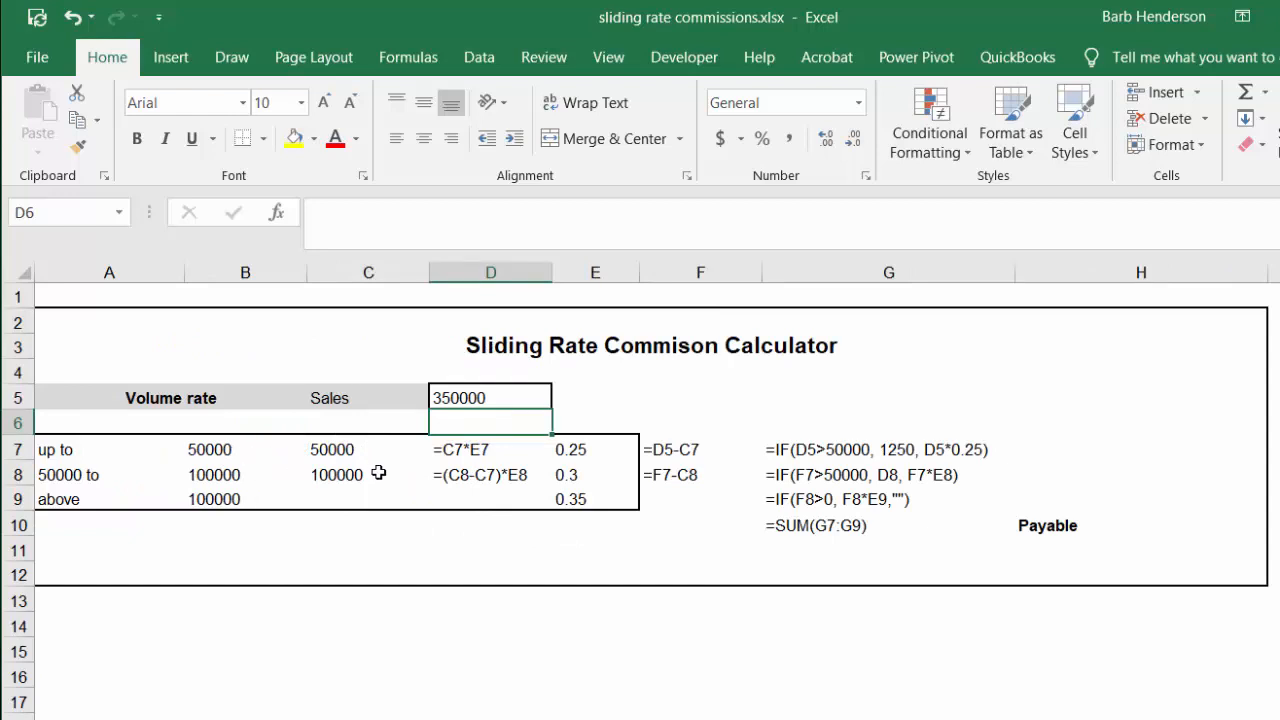
mouse_move(320, 456)
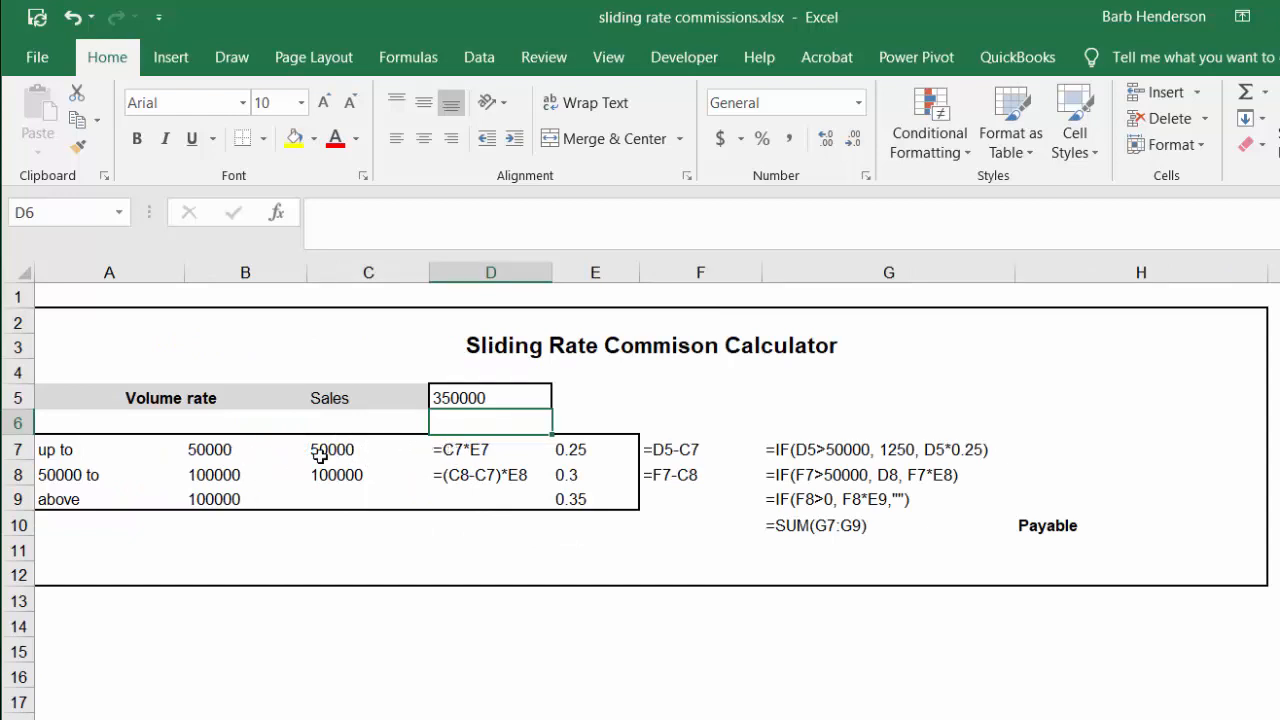
mouse_move(510, 452)
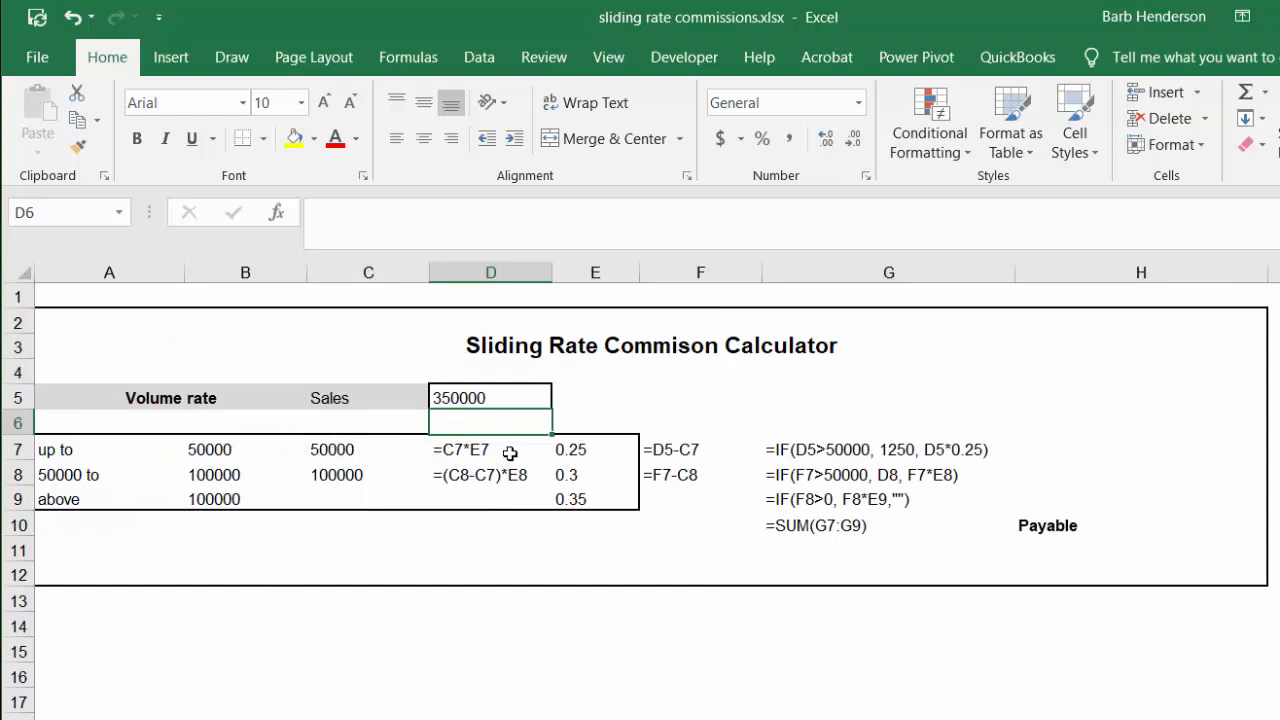
mouse_move(656, 462)
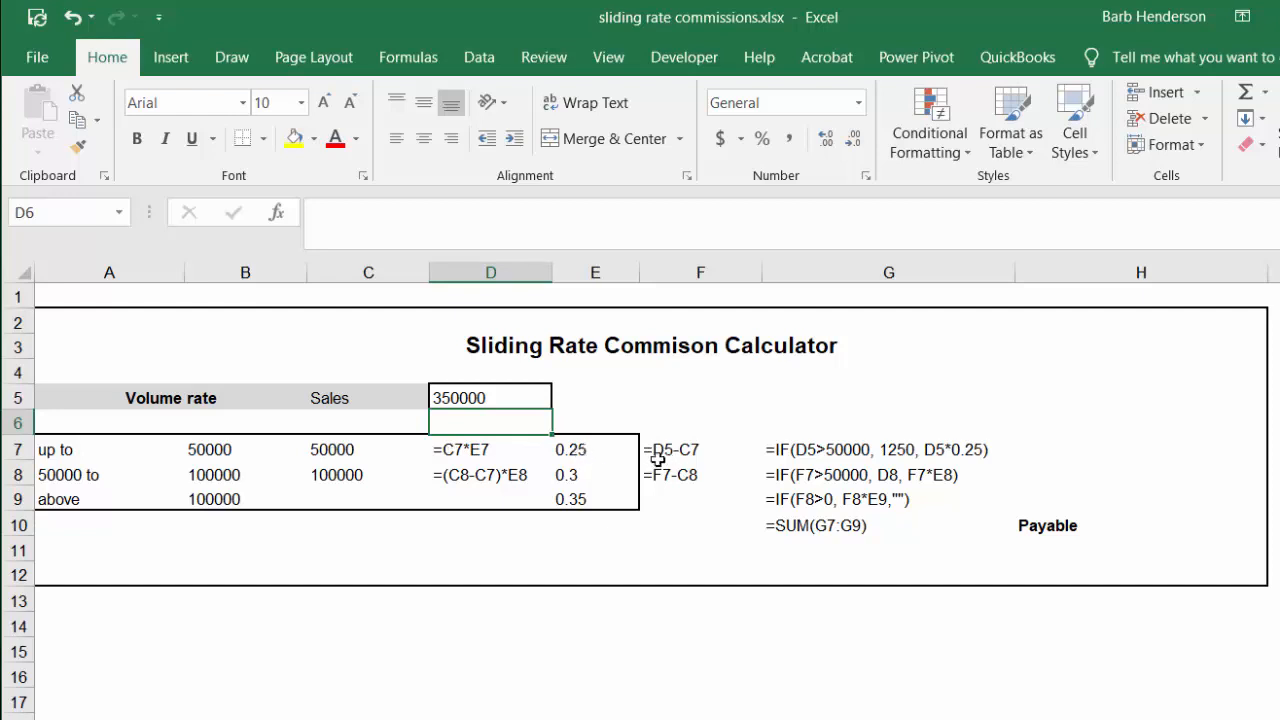
mouse_move(464, 494)
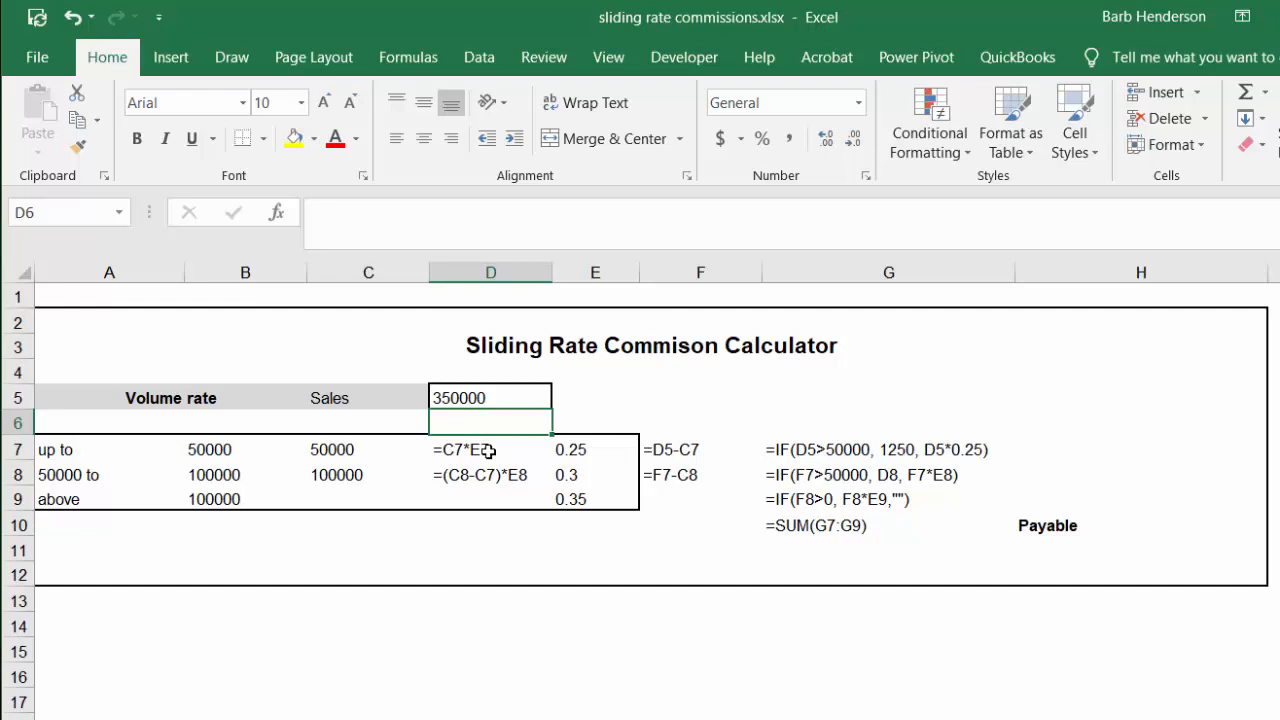
mouse_move(512, 480)
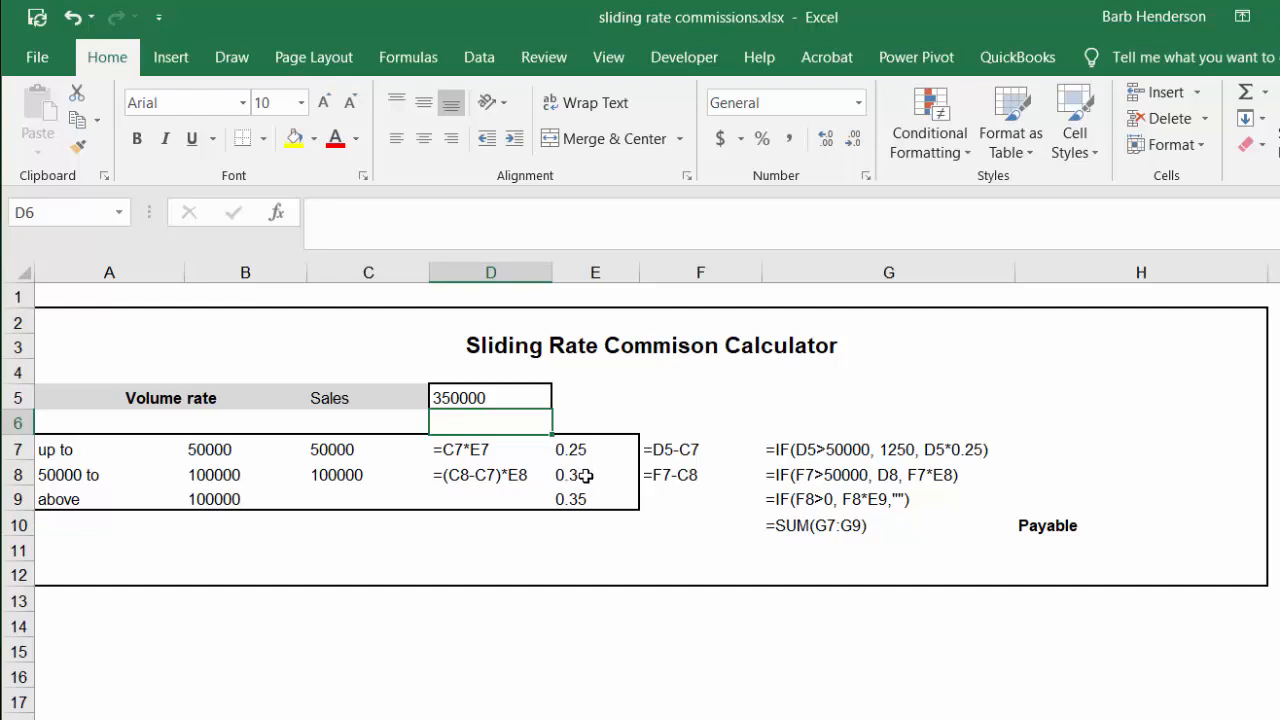
mouse_move(512, 508)
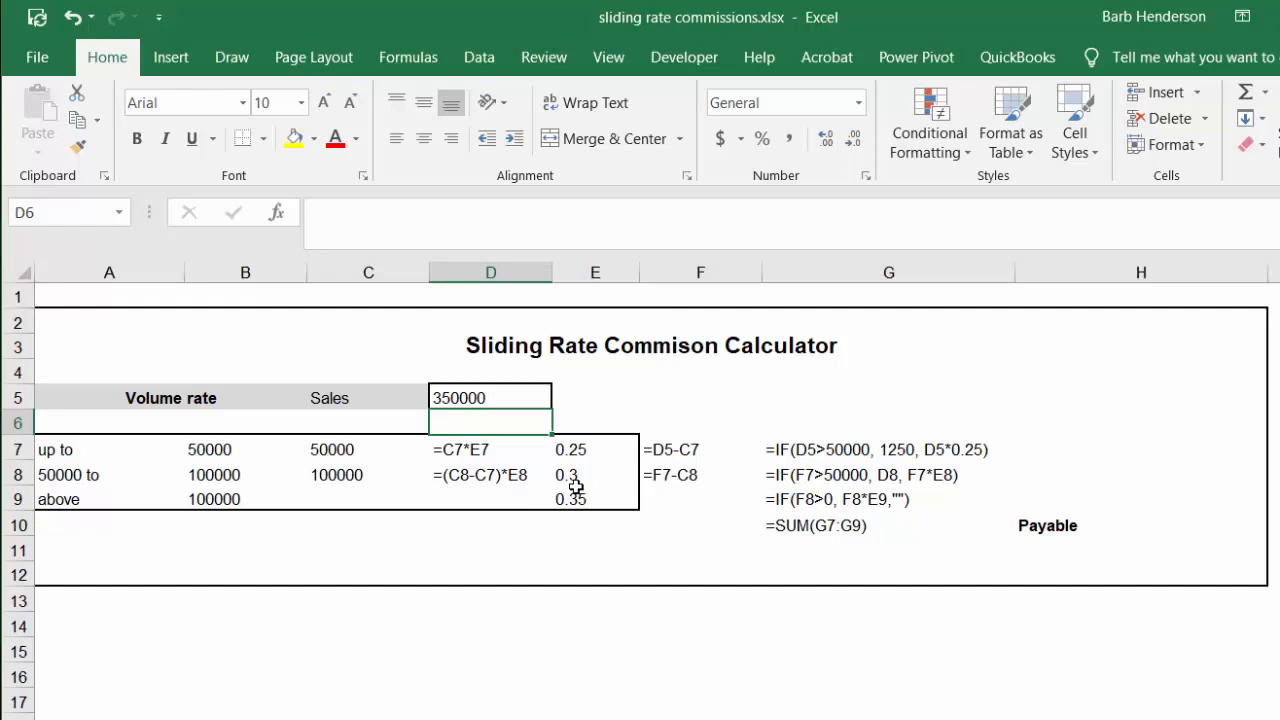
mouse_move(596, 508)
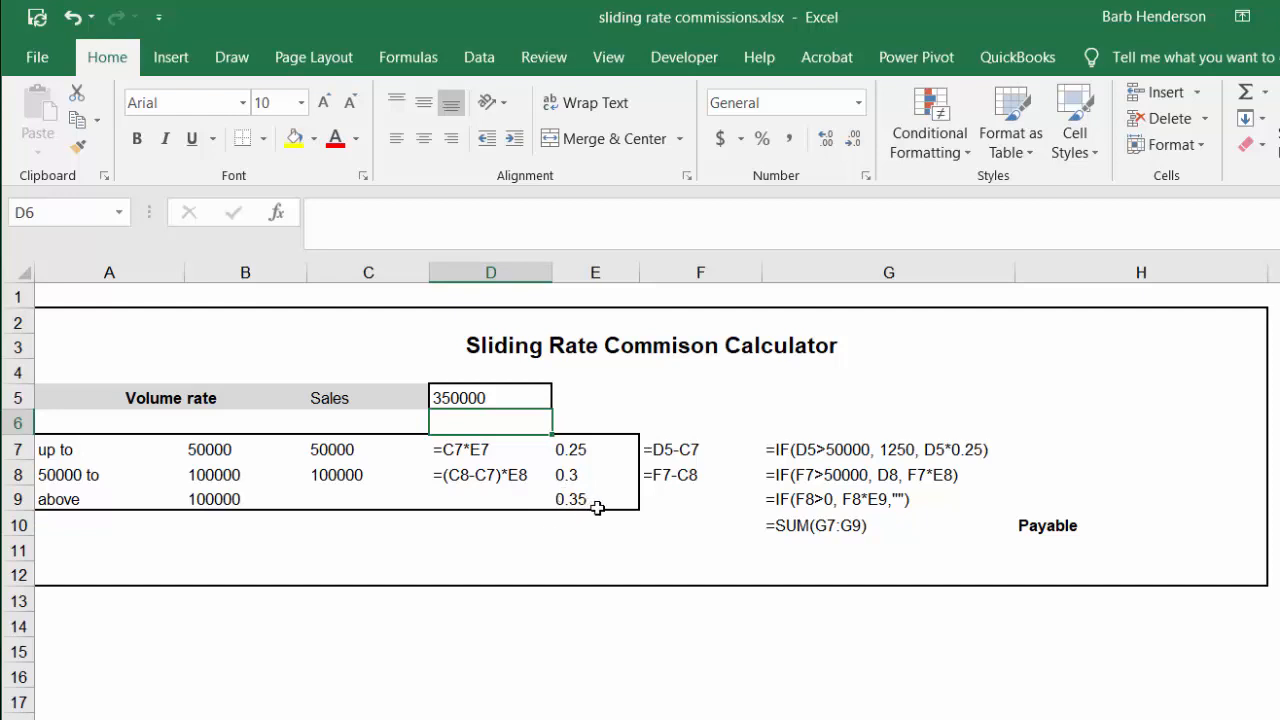
mouse_move(764, 508)
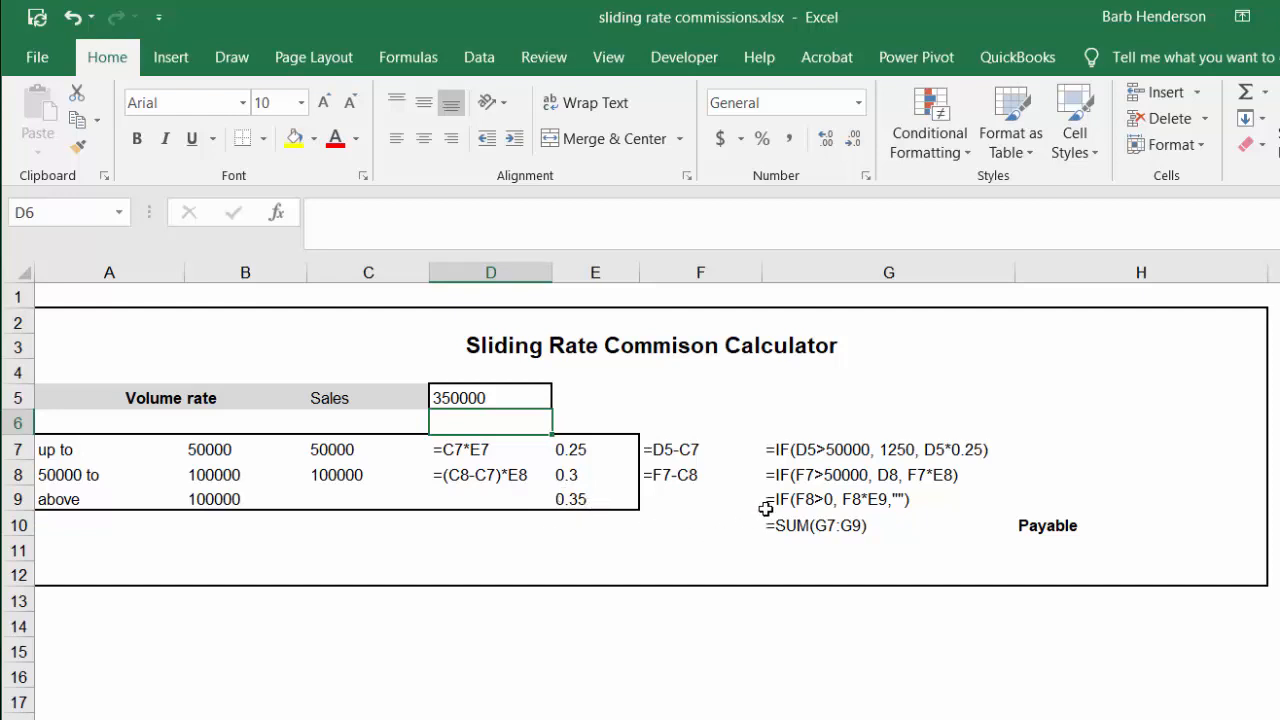
mouse_move(792, 460)
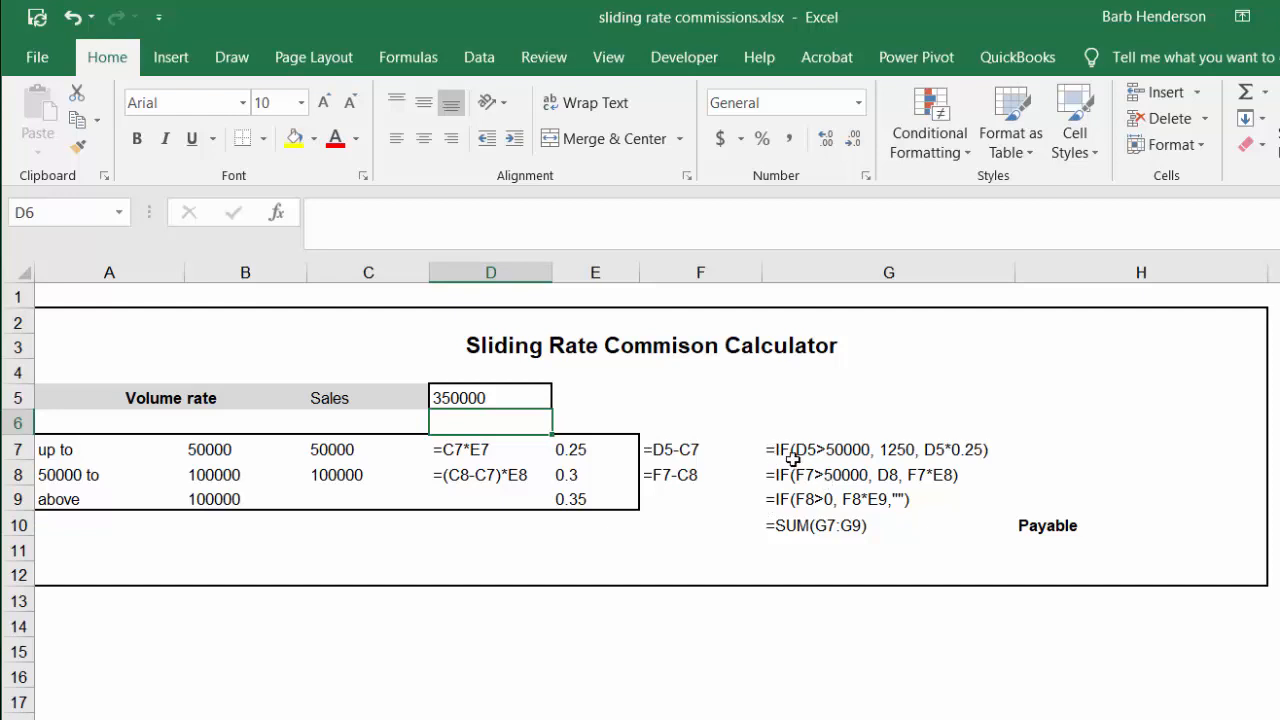
mouse_move(844, 460)
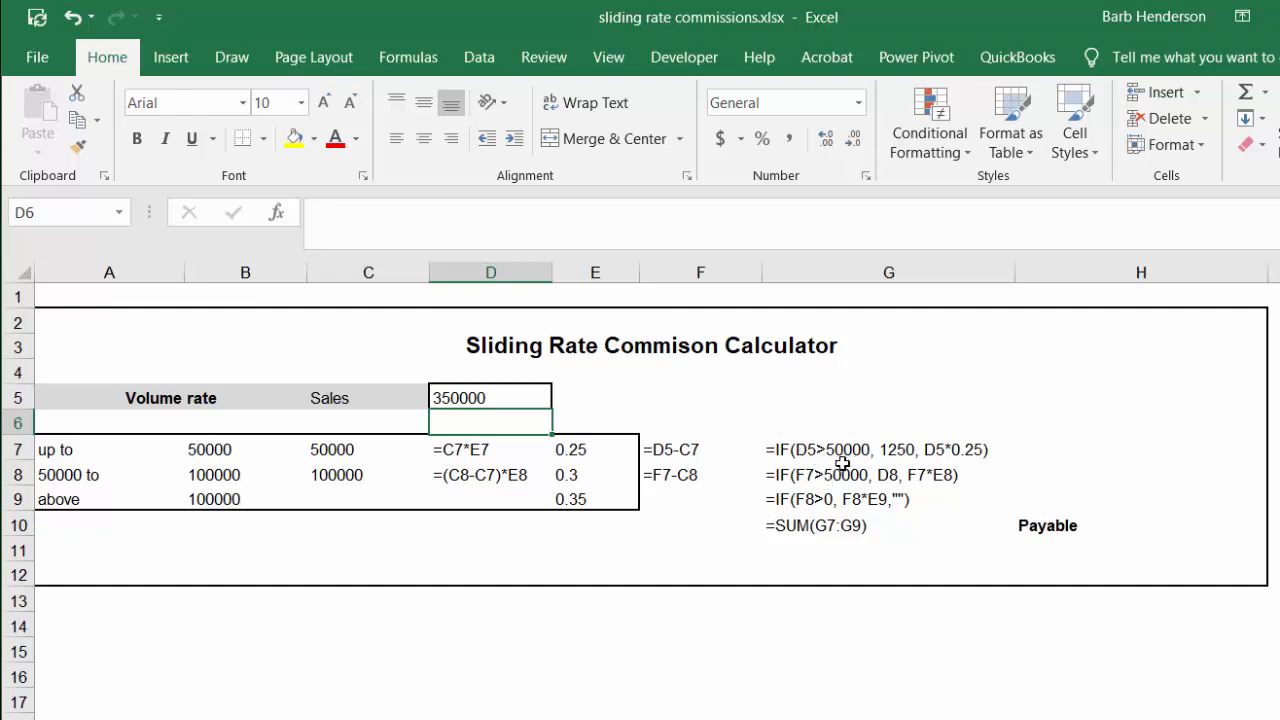
mouse_move(896, 452)
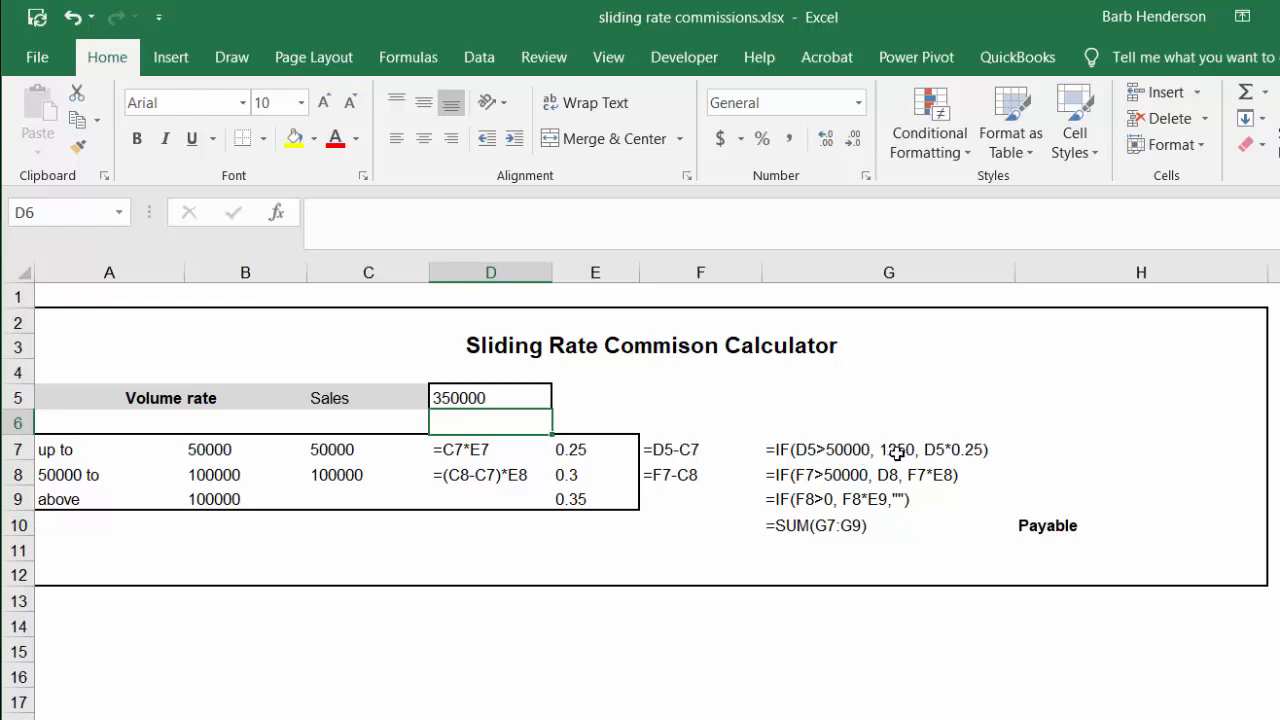
mouse_move(796, 490)
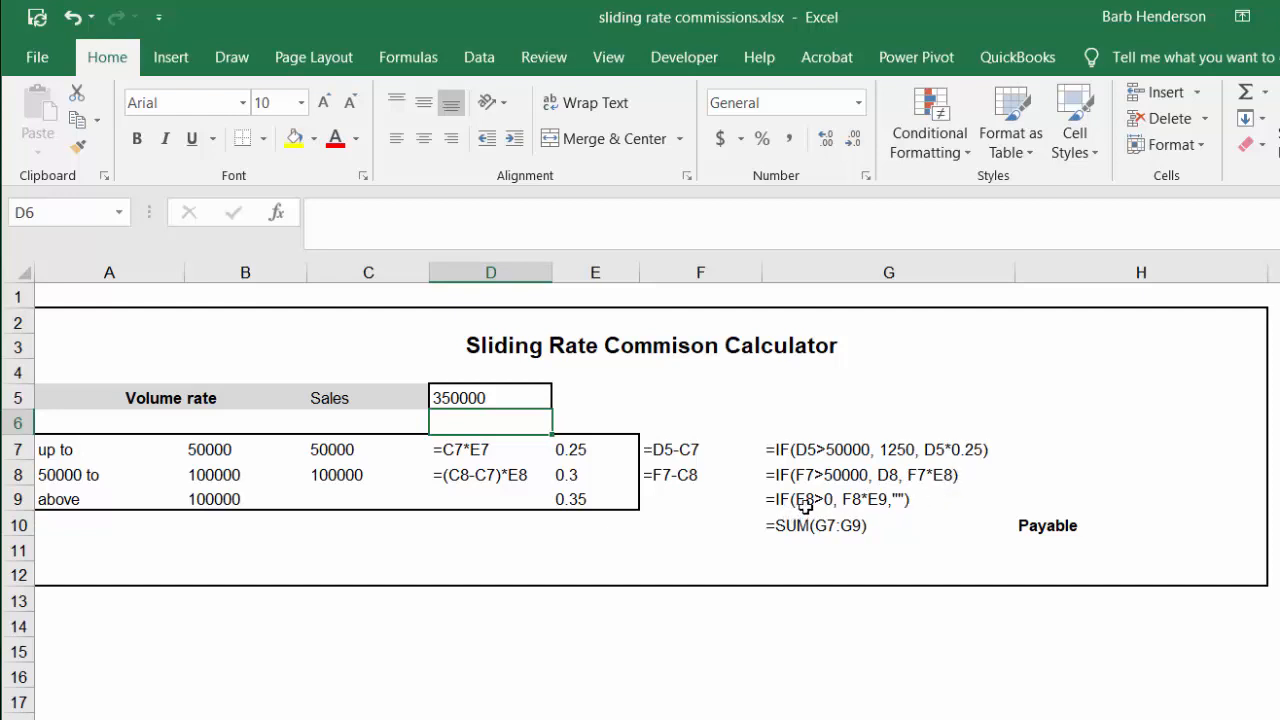
mouse_move(848, 510)
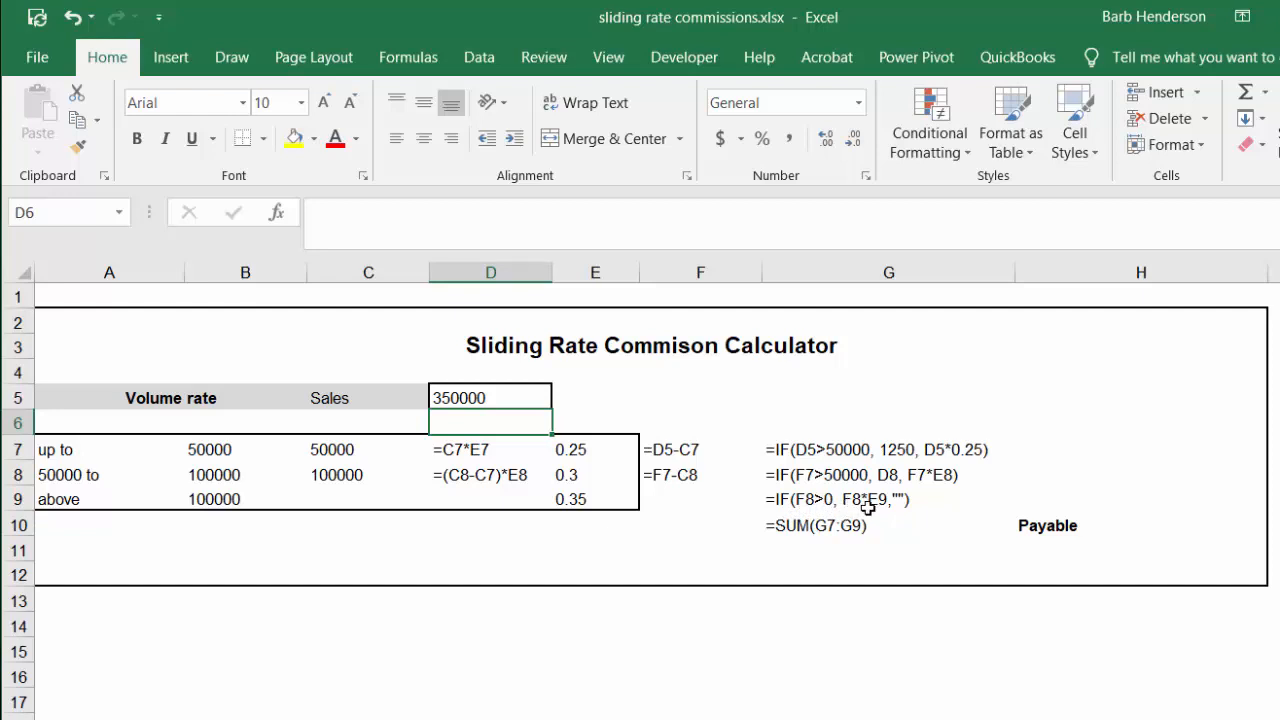
mouse_move(896, 504)
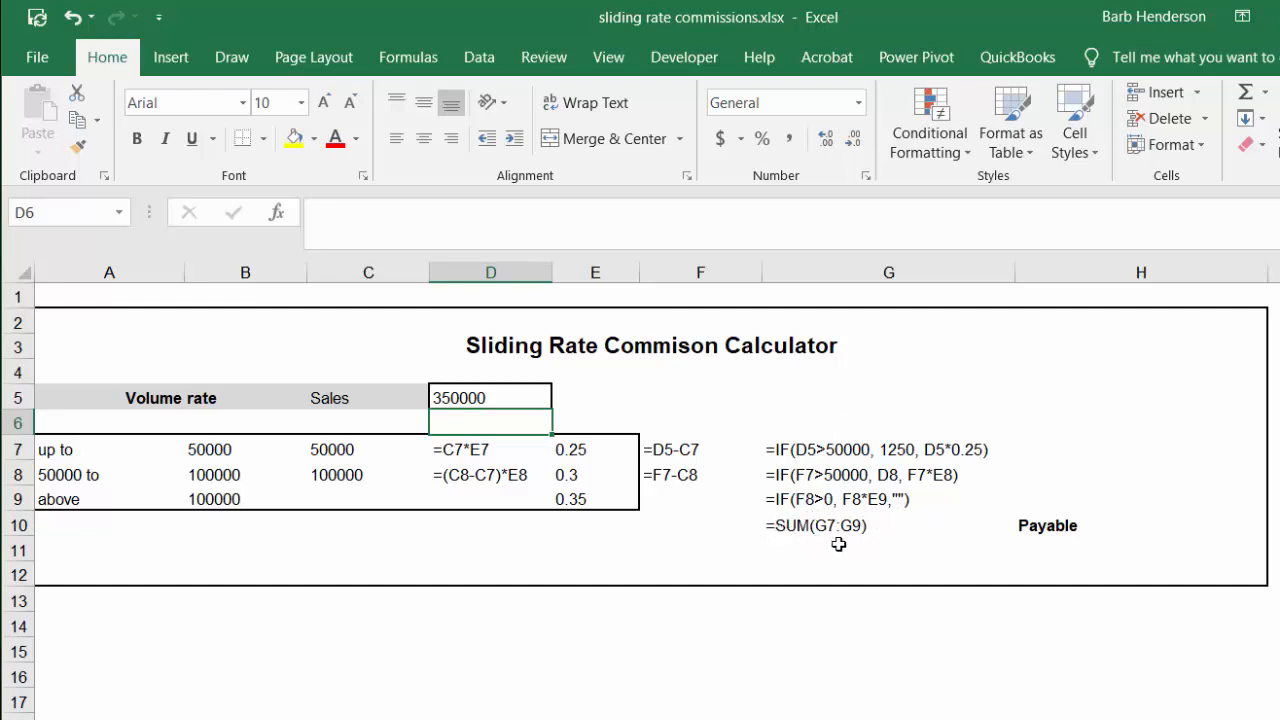
mouse_move(884, 524)
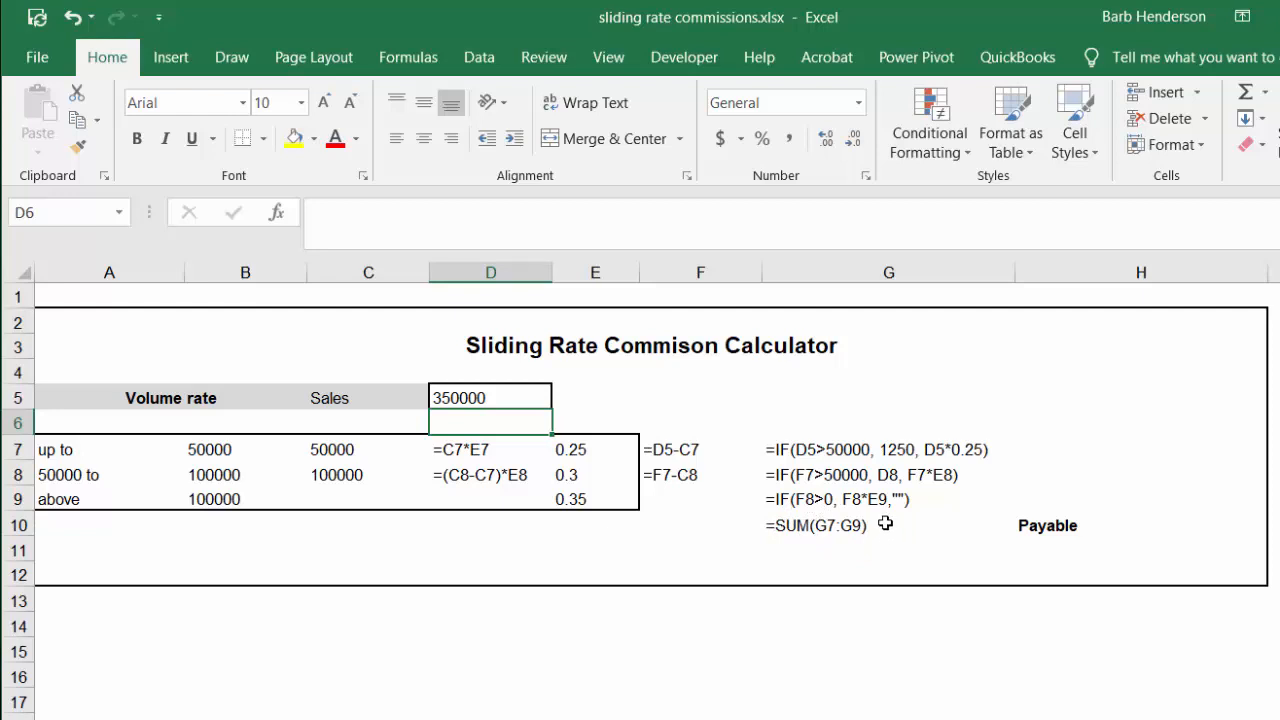
mouse_move(1008, 440)
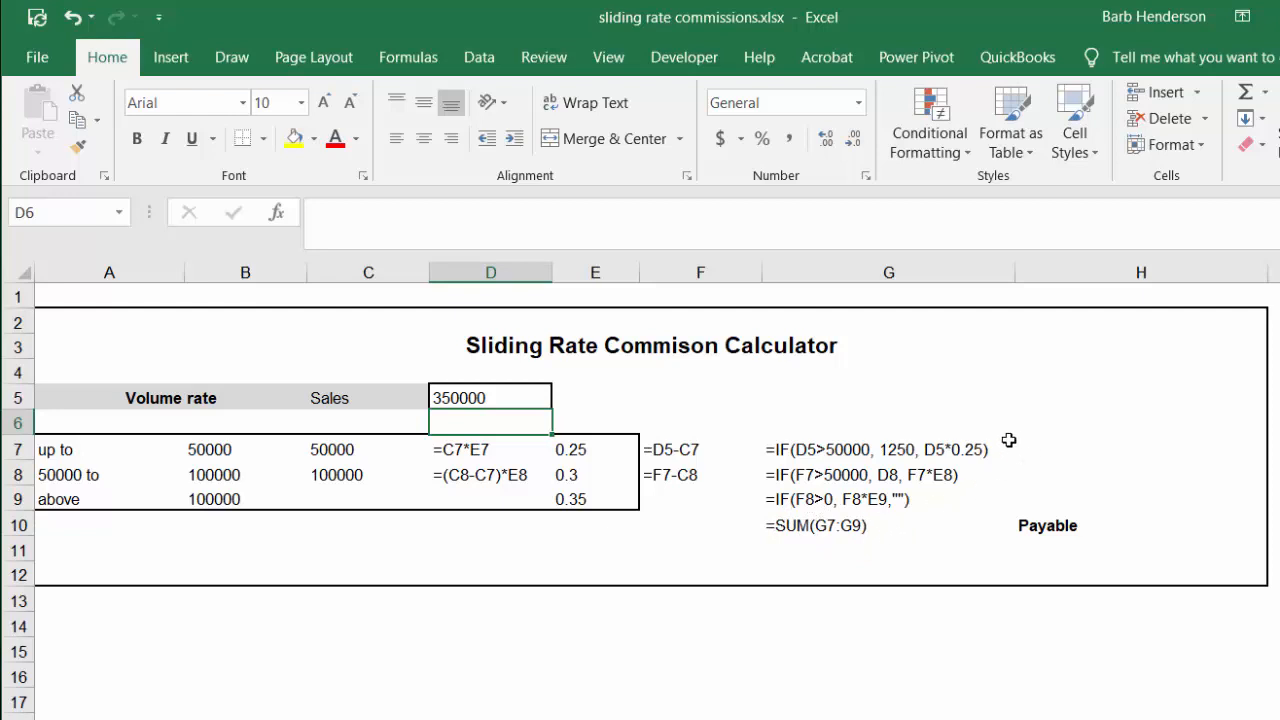
mouse_move(1008, 426)
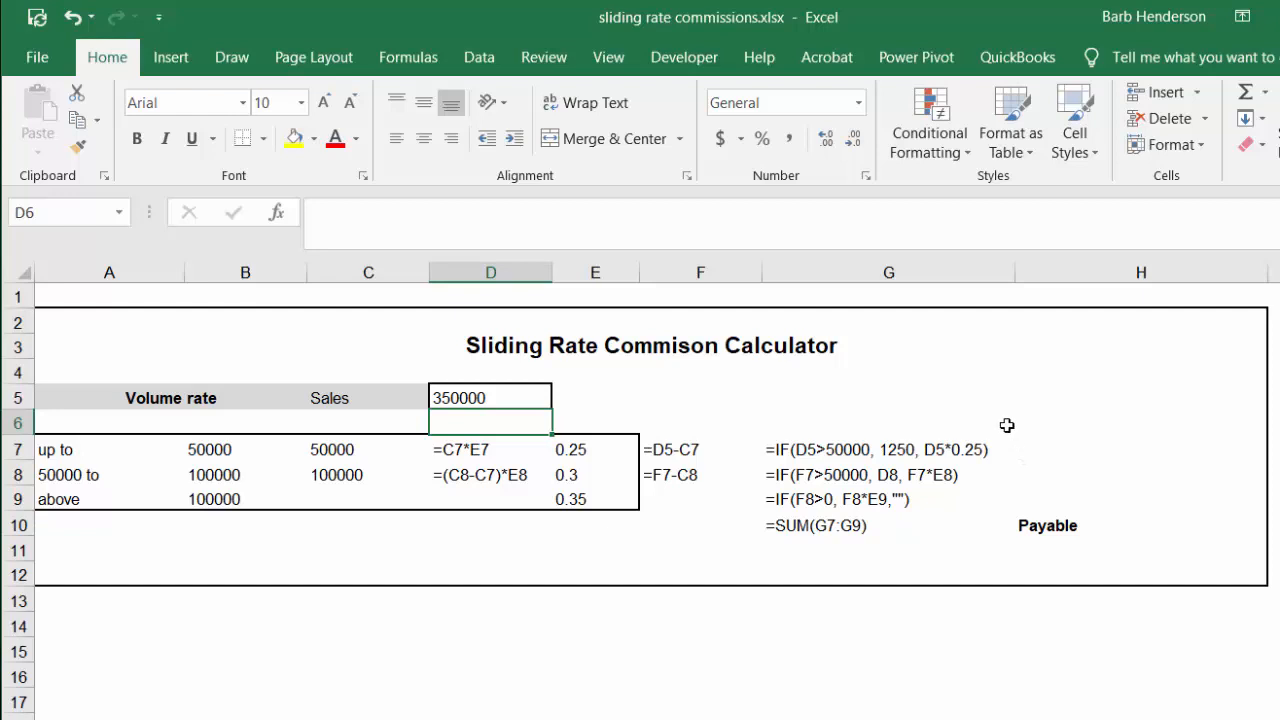
mouse_move(996, 428)
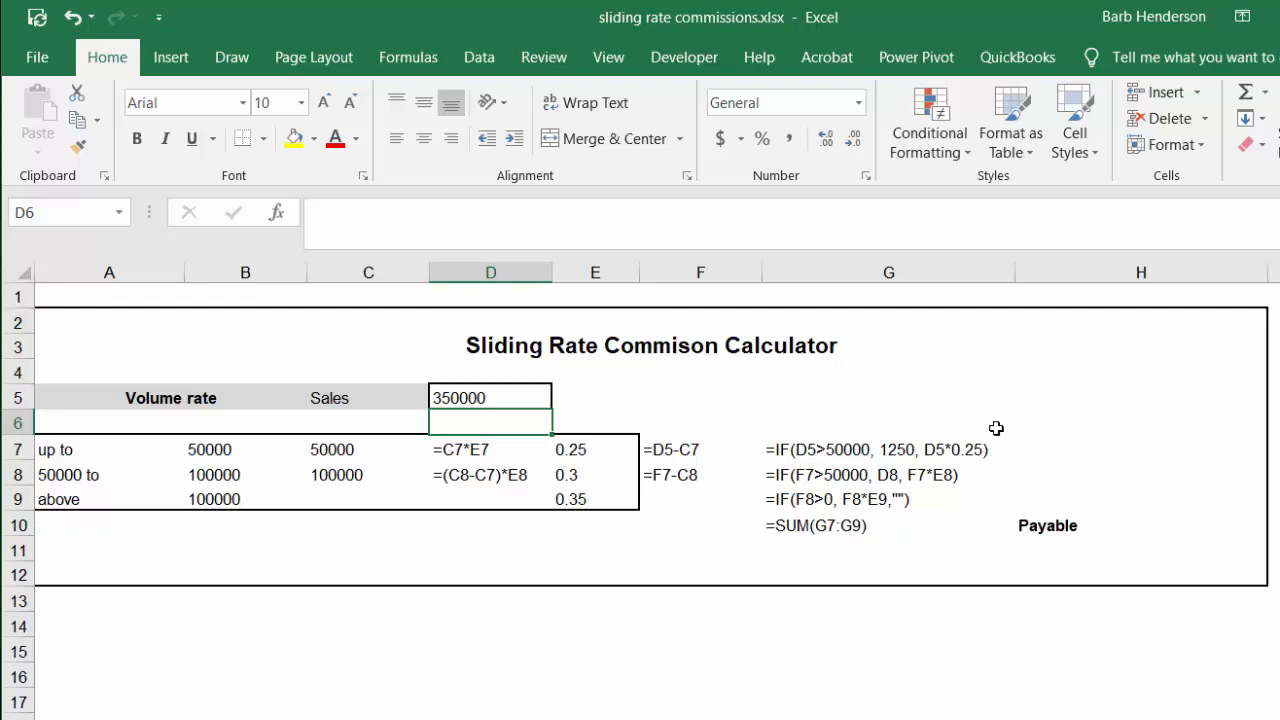